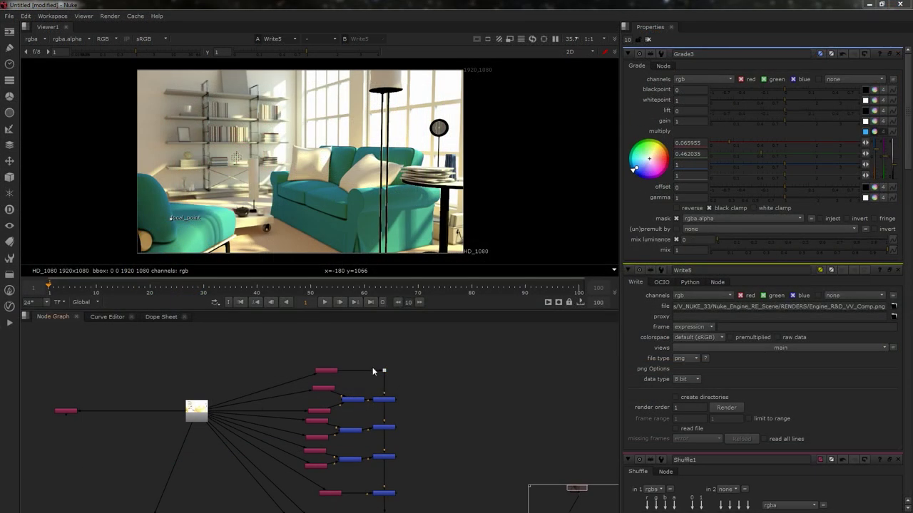
pyautogui.moveTo(104, 428)
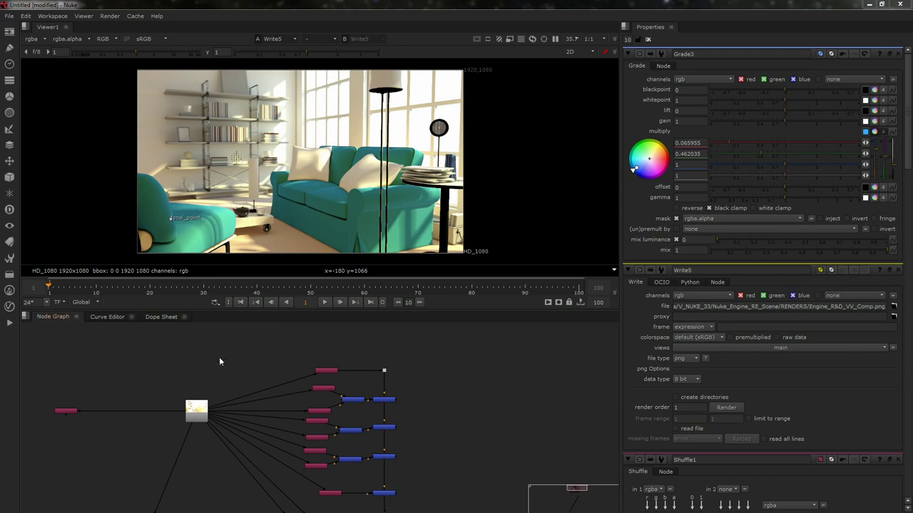
pyautogui.moveTo(228, 372)
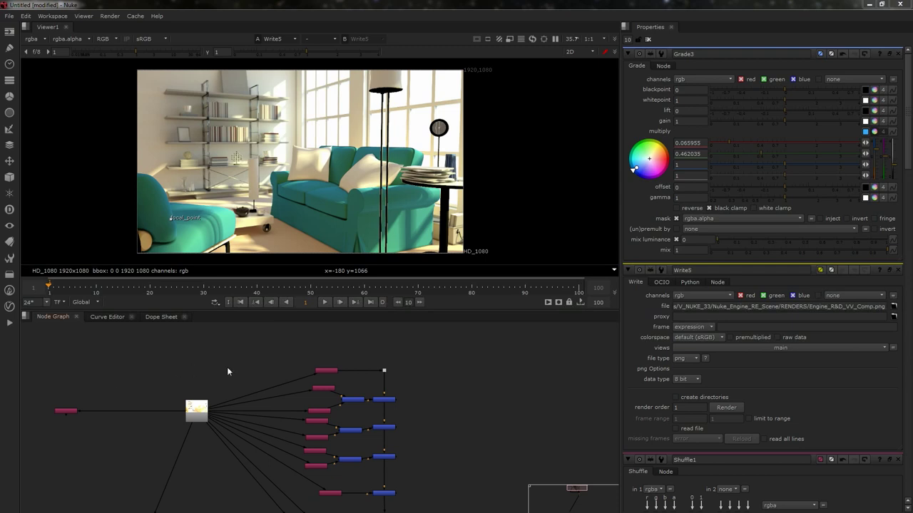
pyautogui.moveTo(265, 353)
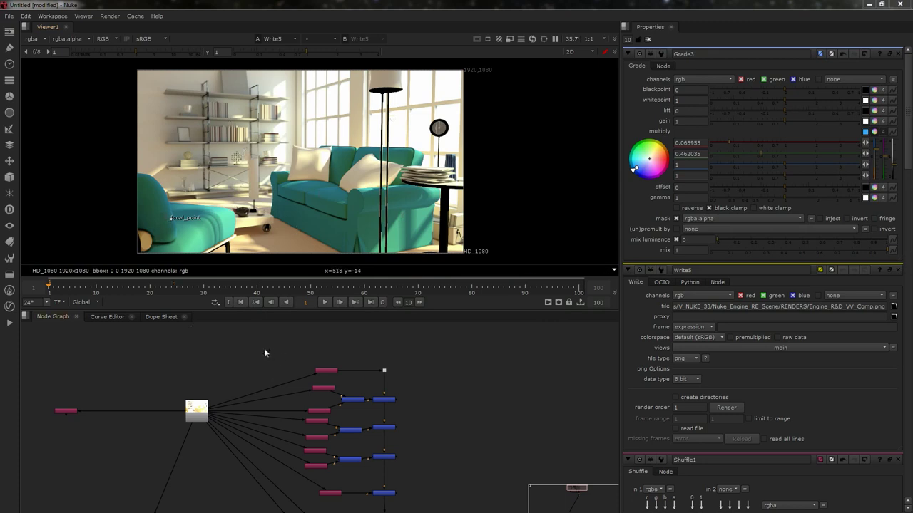
# - Add an STMap node fed by Read12, with UV channels UVpass and channels rgba
pyautogui.write('st')
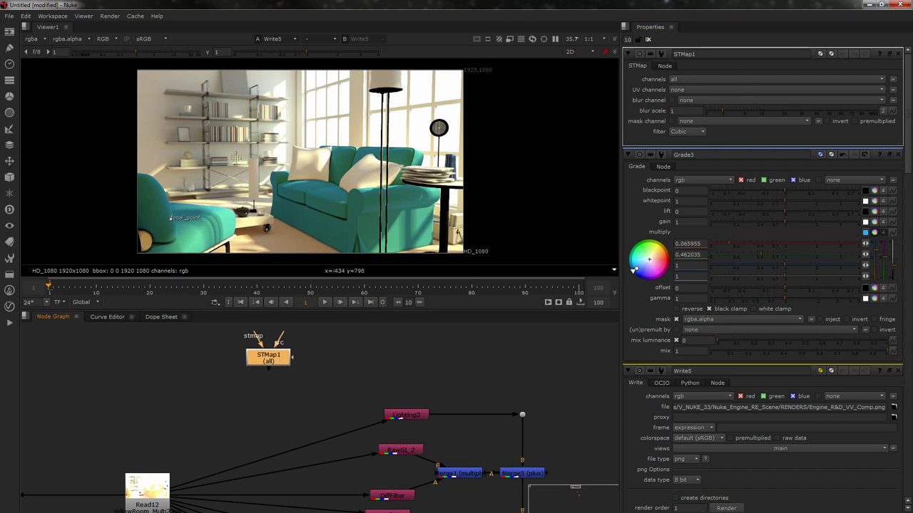
pyautogui.moveTo(269, 367); pyautogui.dragTo(131, 435)
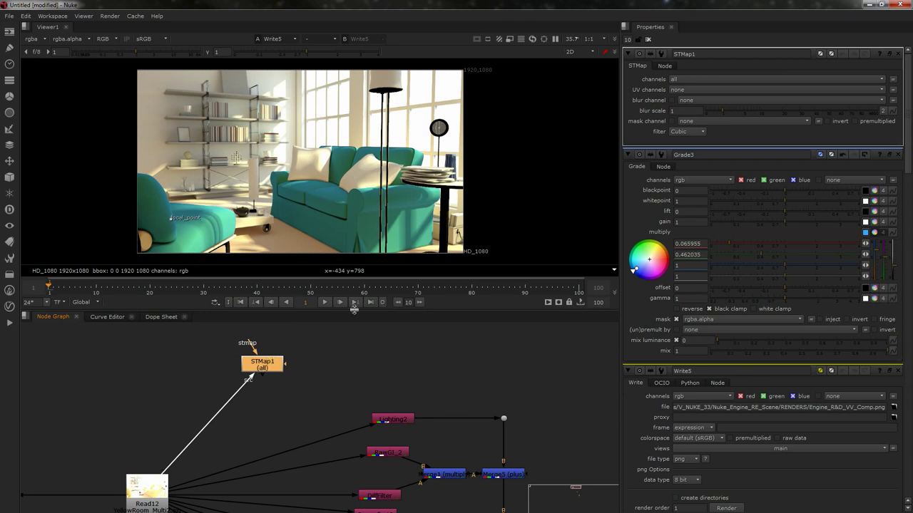
pyautogui.click(773, 89)
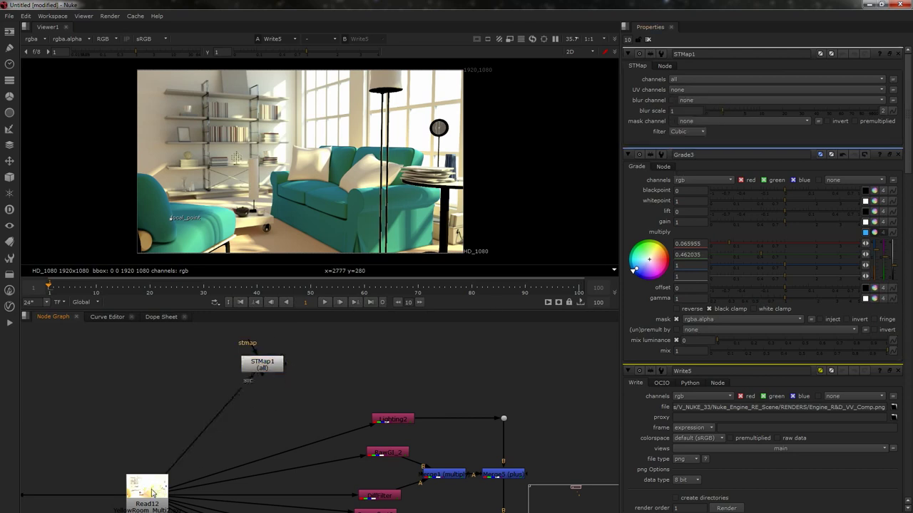
pyautogui.click(776, 89)
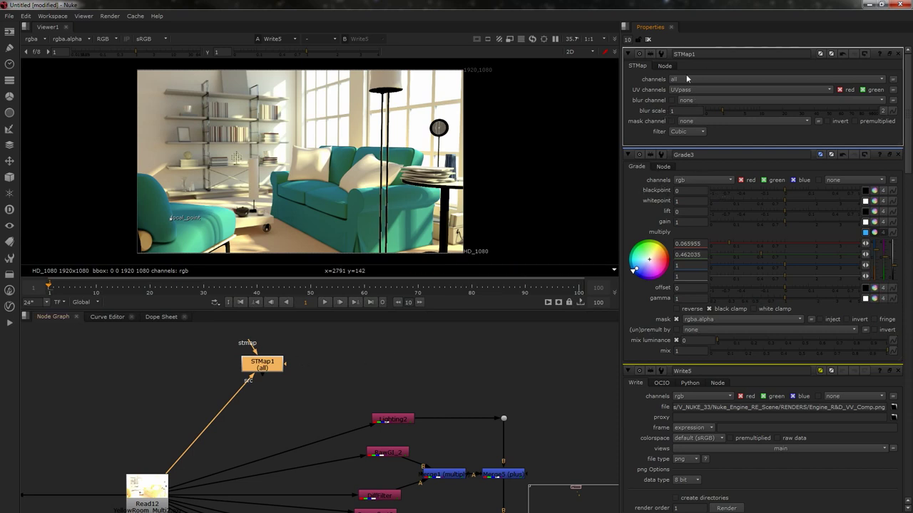
pyautogui.moveTo(673, 79)
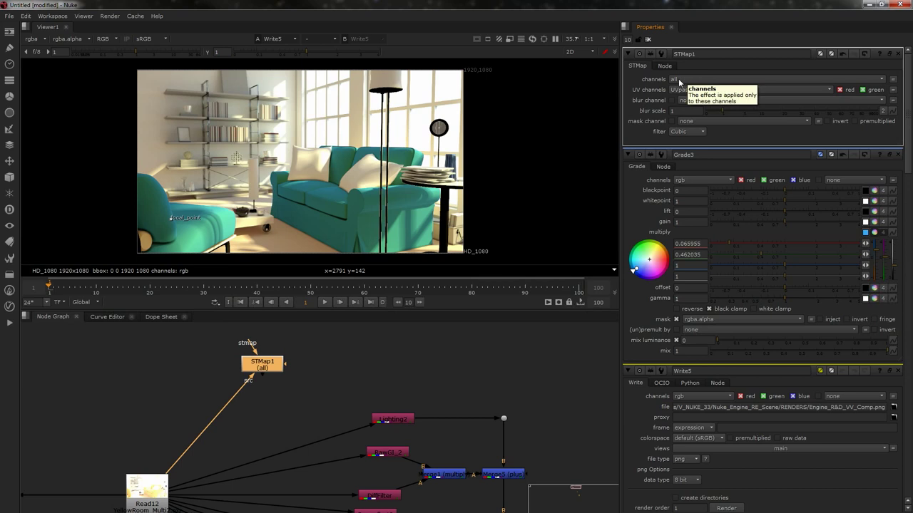
pyautogui.click(703, 80)
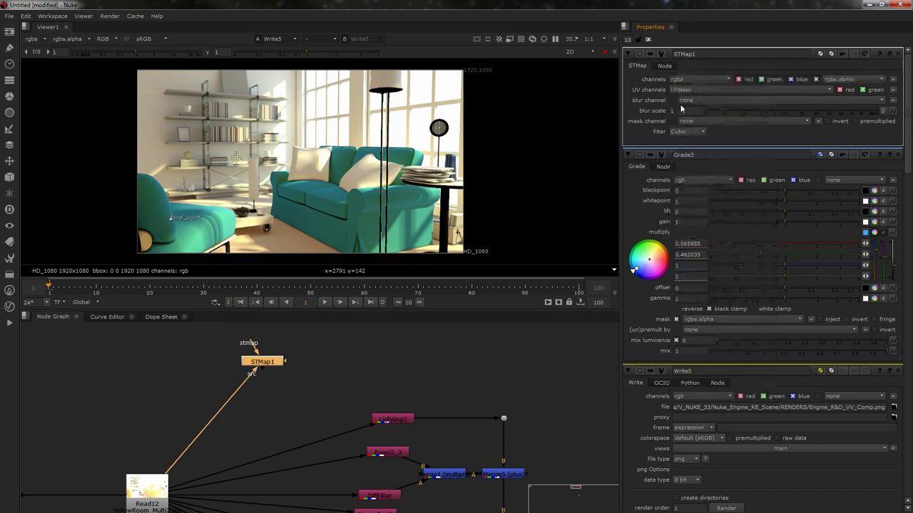
pyautogui.moveTo(686, 100)
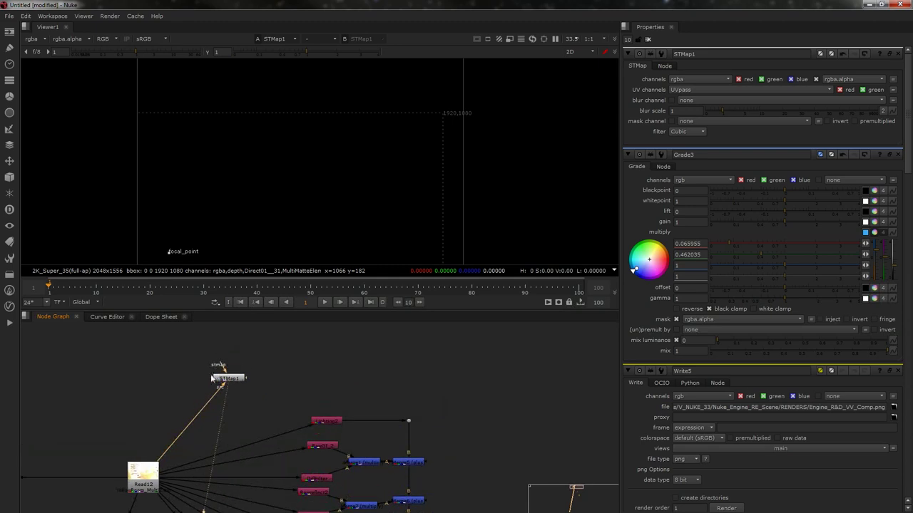
pyautogui.moveTo(211, 410)
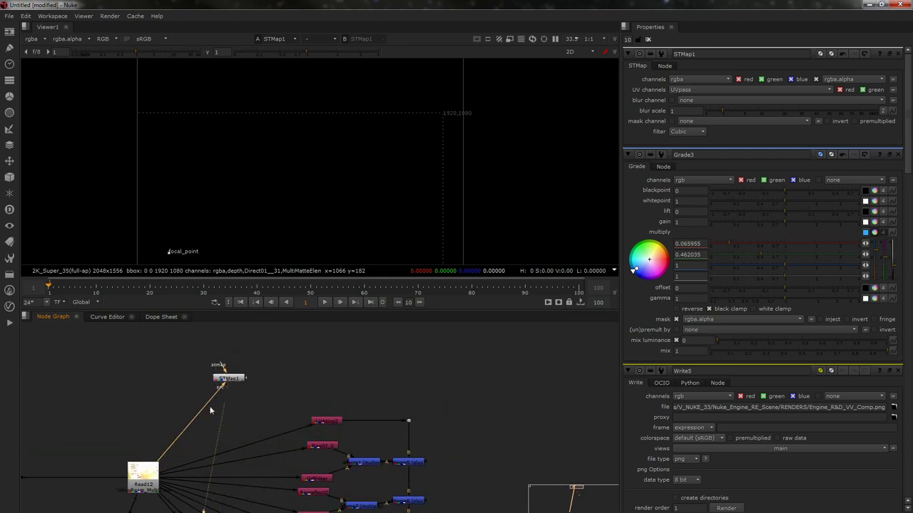
pyautogui.moveTo(169, 454)
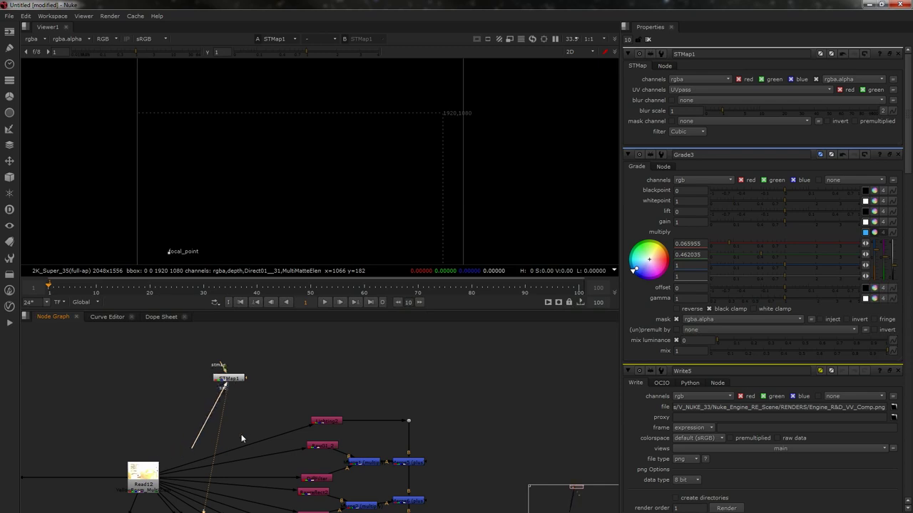
# - Move Read12's pipe to STMap1's stmap input, keeping UV channels on UVpass
pyautogui.click(228, 378)
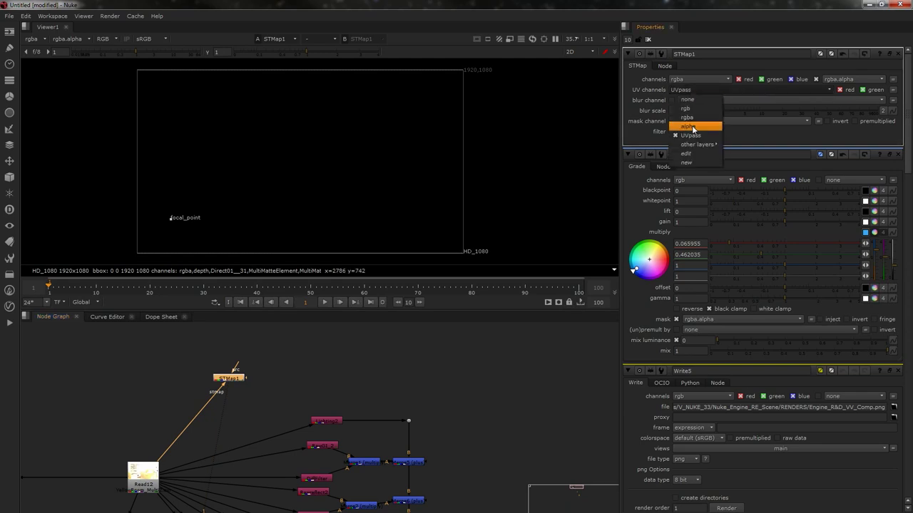
pyautogui.click(690, 135)
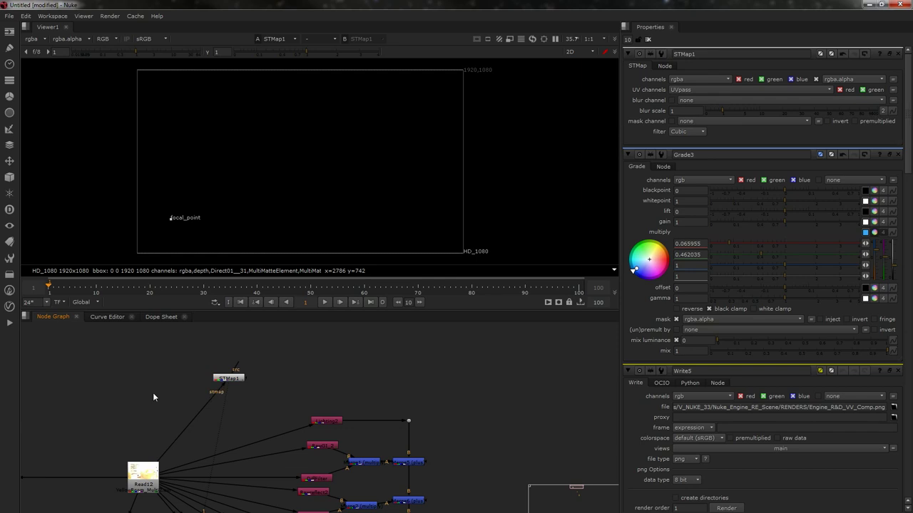
pyautogui.write('sh')
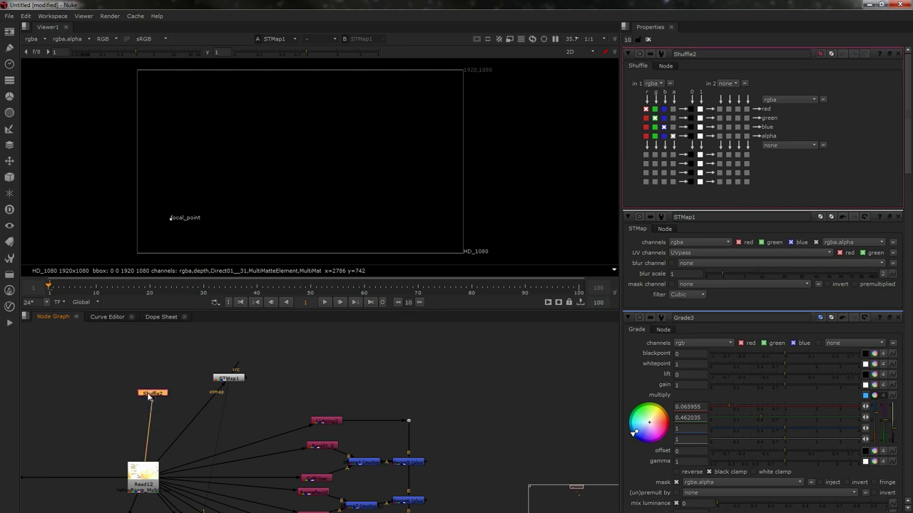
# - Set the new Shuffle node's in 1 layer to UVpass
pyautogui.click(650, 83)
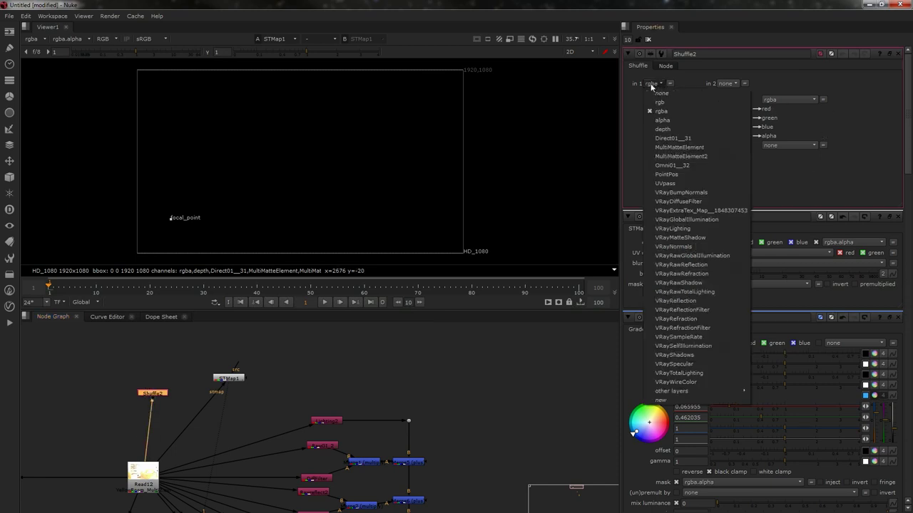
pyautogui.click(664, 183)
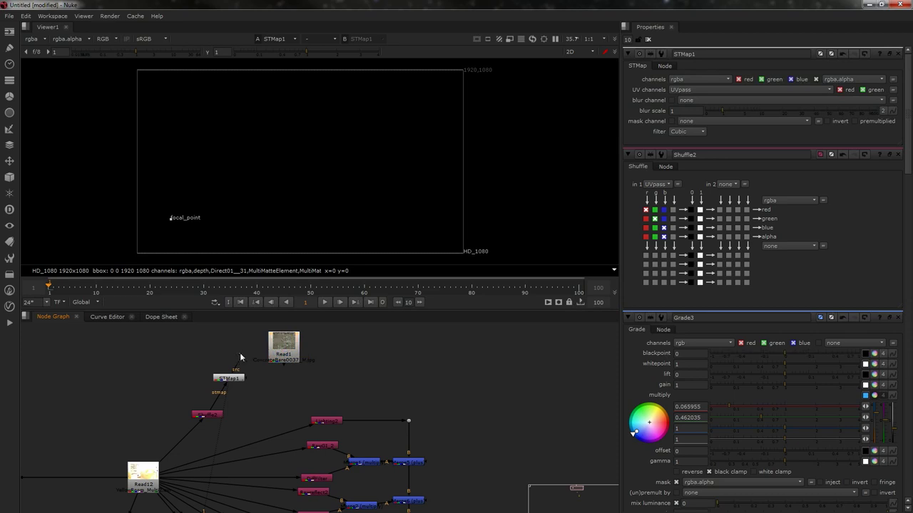
pyautogui.moveTo(237, 371)
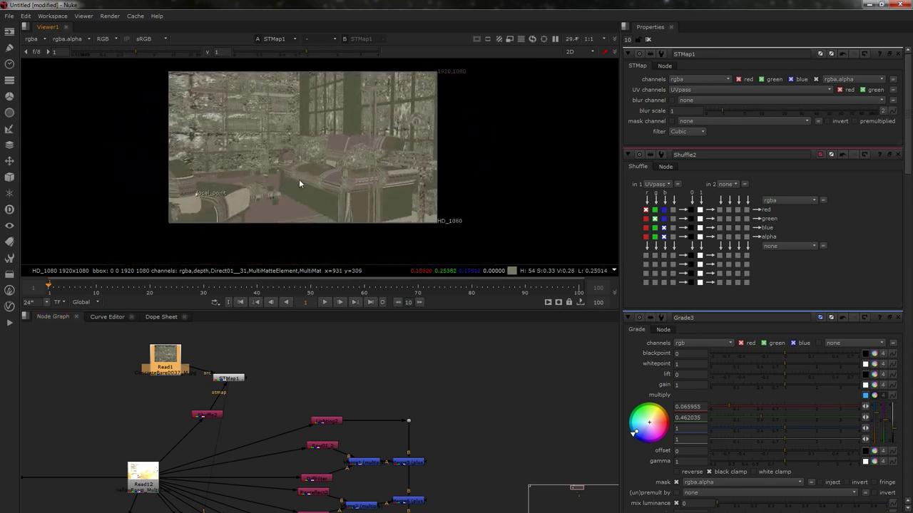
pyautogui.moveTo(298, 182)
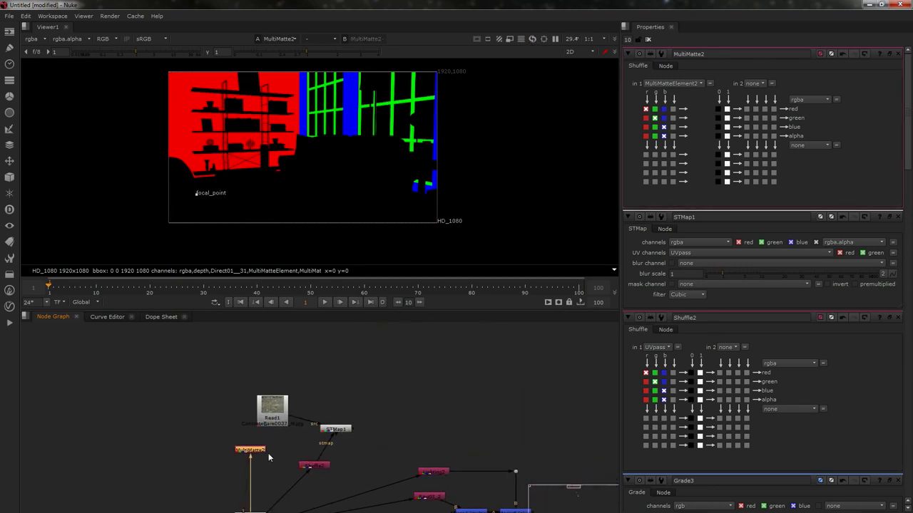
# - Wire up Shuffle3 to pull the back wall and shelves matte from MultiMatte2
pyautogui.moveTo(250, 449); pyautogui.dragTo(137, 389)
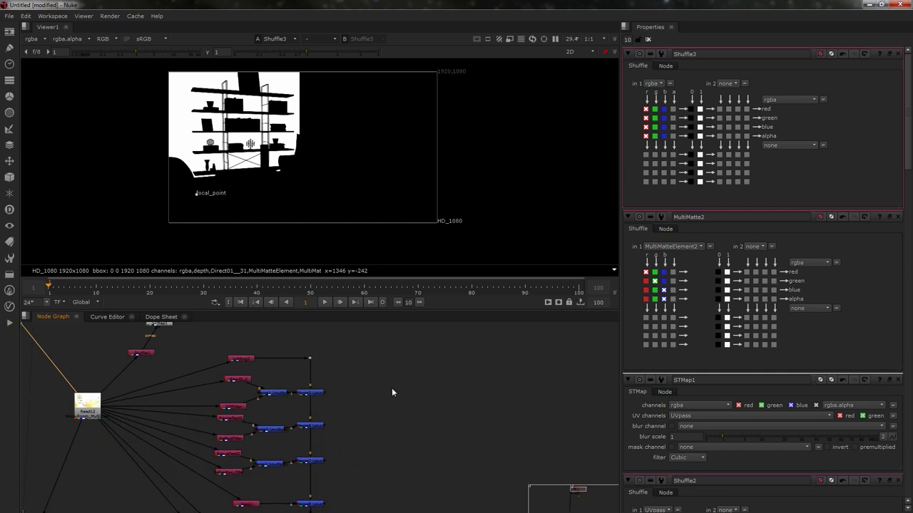
pyautogui.moveTo(217, 408)
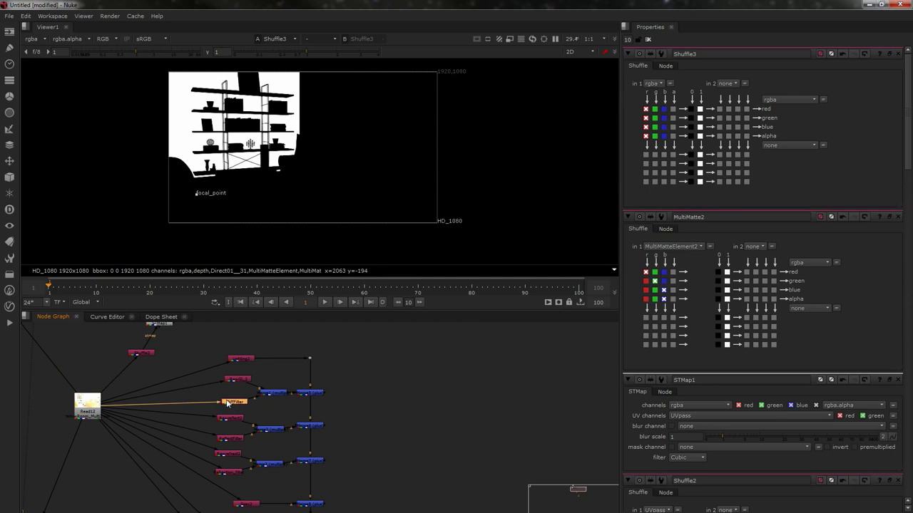
pyautogui.moveTo(237, 355)
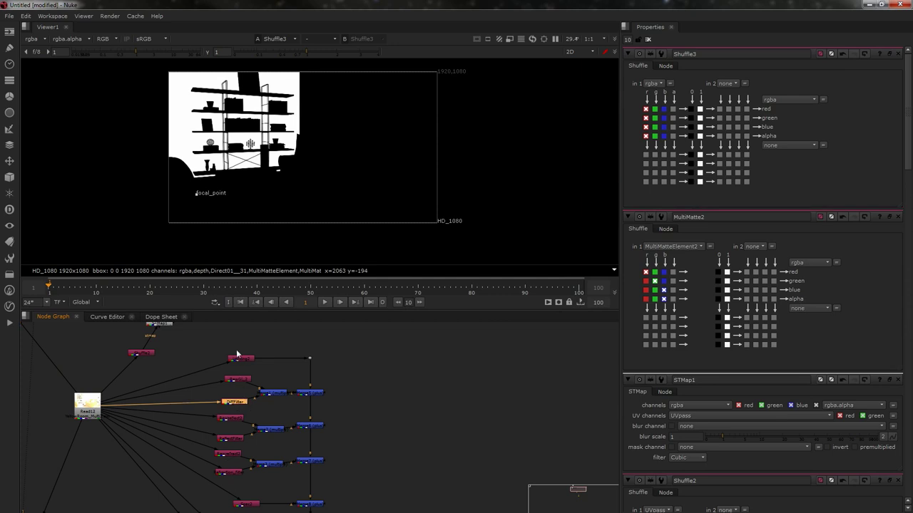
pyautogui.moveTo(305, 431)
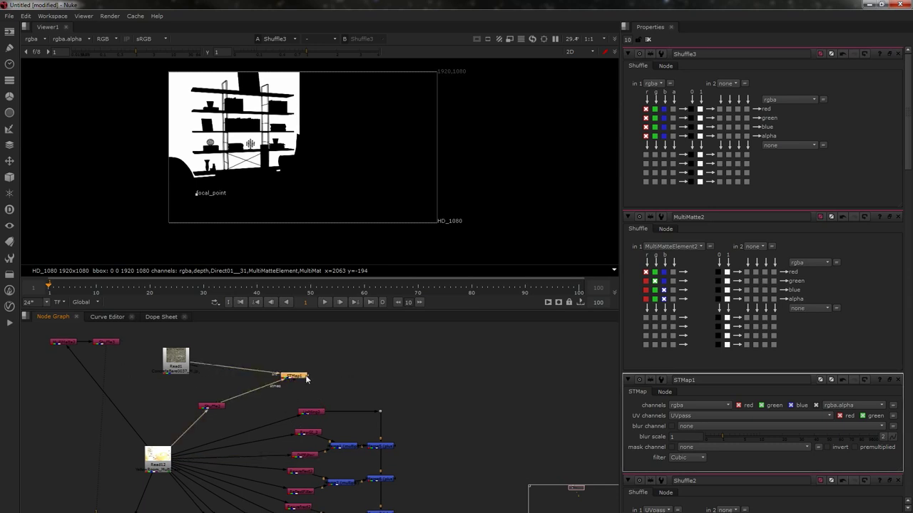
# - Connect Merge4's A to STMap1, mask to Shuffle3 and B to DiffFilter
pyautogui.moveTo(292, 375); pyautogui.dragTo(590, 368)
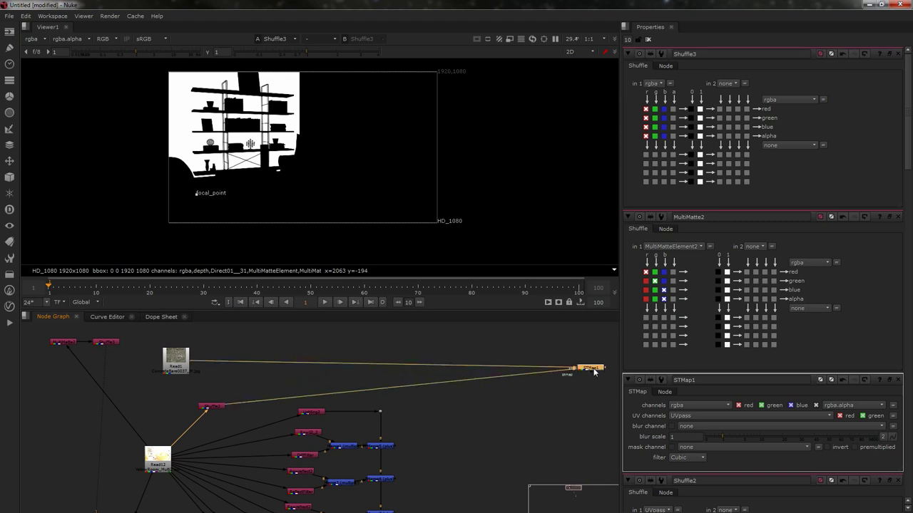
pyautogui.moveTo(175, 360); pyautogui.dragTo(461, 349)
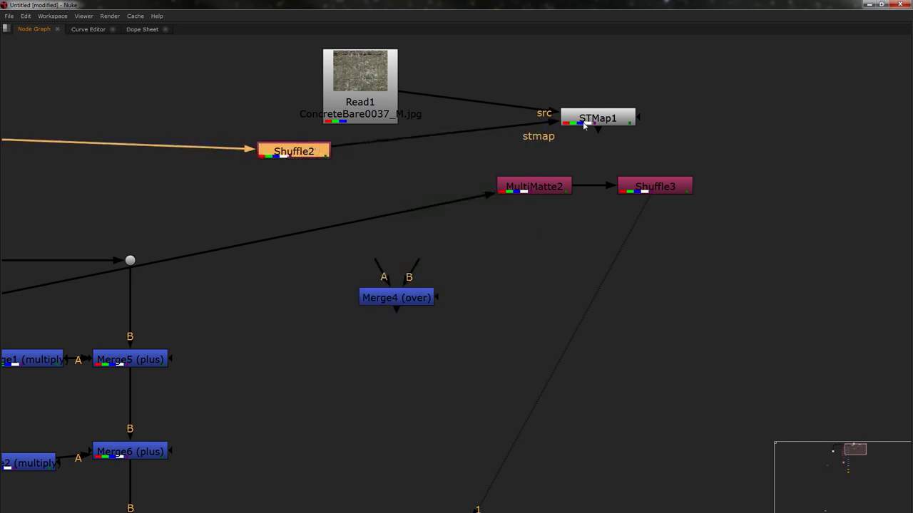
pyautogui.moveTo(598, 118); pyautogui.dragTo(410, 145)
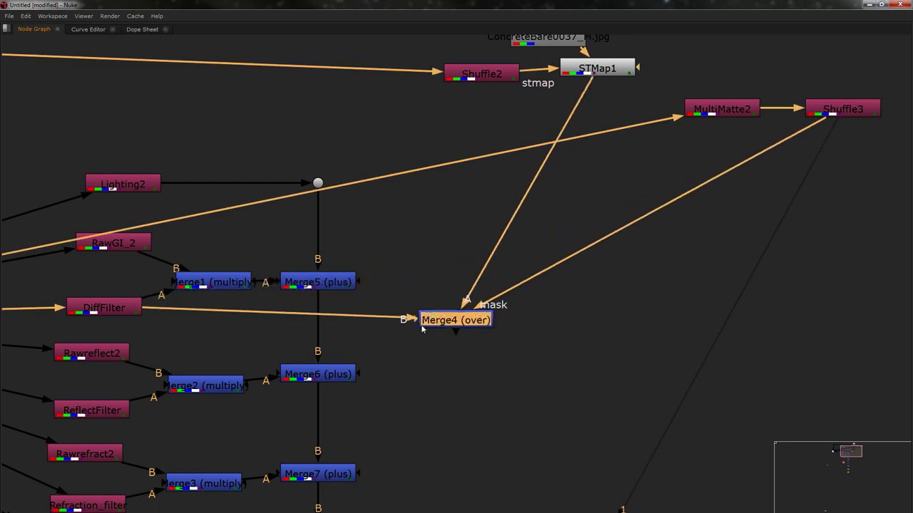
# - Place Merge4 beside DiffFilter and pipe its output into Merge1's A input
pyautogui.moveTo(455, 320); pyautogui.dragTo(208, 312)
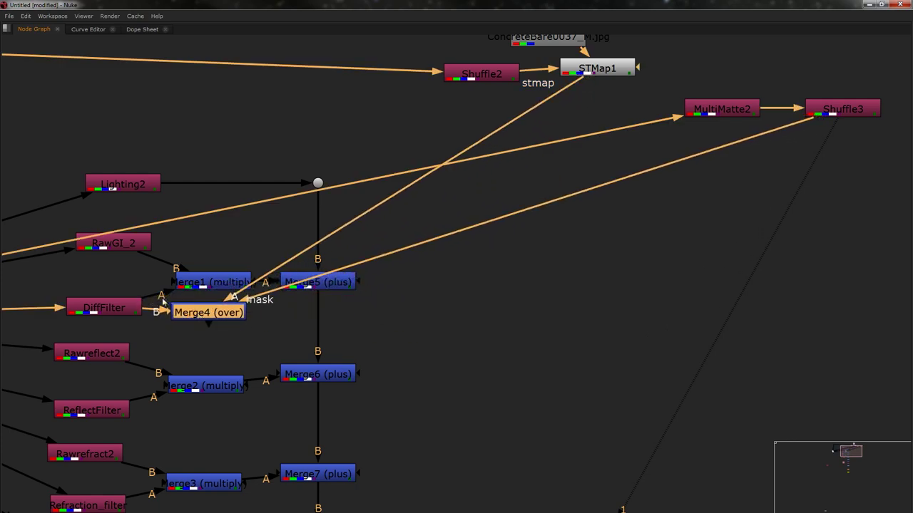
pyautogui.moveTo(191, 319)
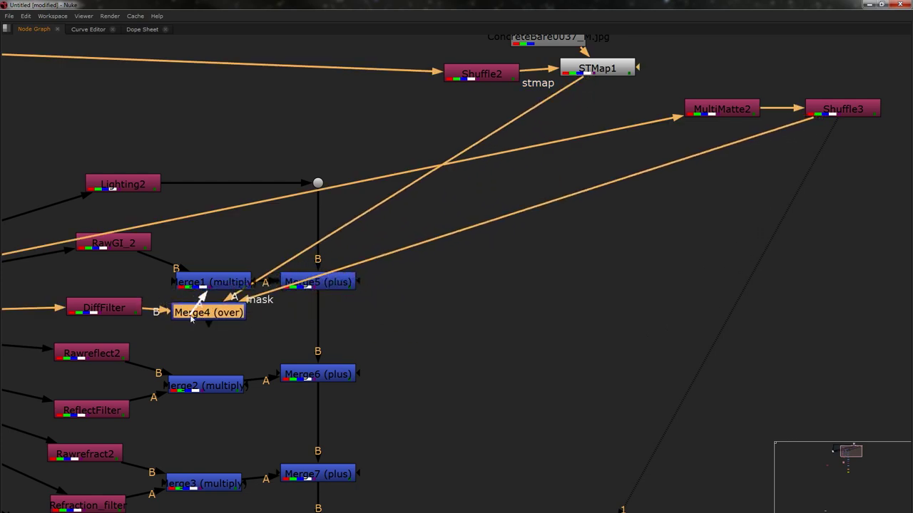
pyautogui.click(318, 282)
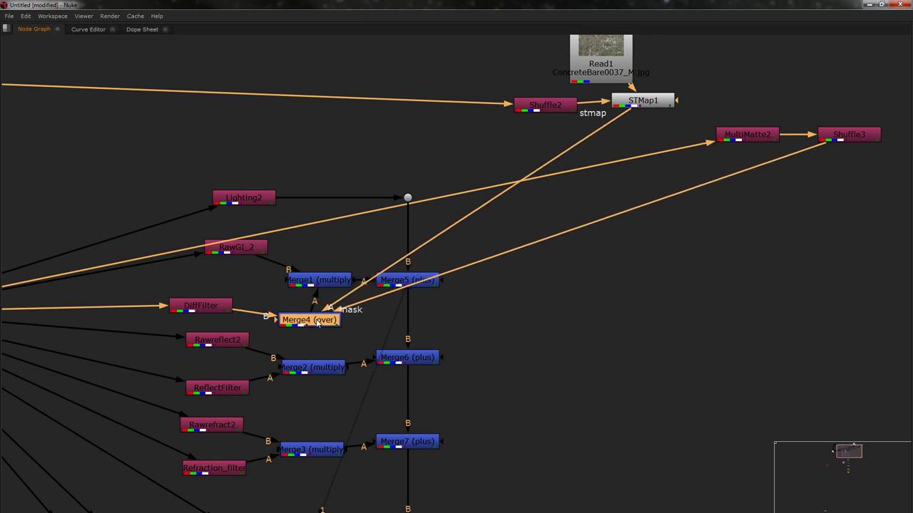
pyautogui.moveTo(310, 320); pyautogui.dragTo(310, 312)
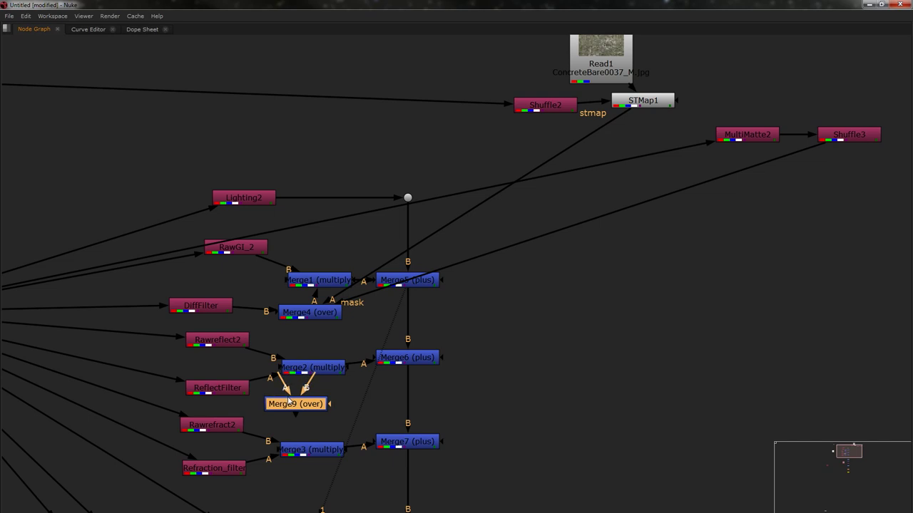
# - Raise Lighting2, RawGI_2, Merge1 and Merge5; place MultiMatte2 and Shuffle3 beside Merge4
pyautogui.click(310, 266)
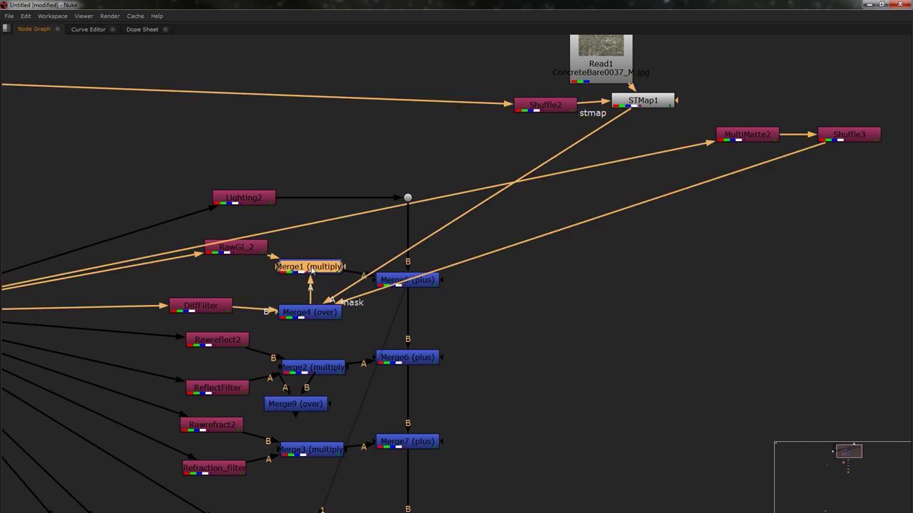
pyautogui.moveTo(295, 403); pyautogui.dragTo(542, 339)
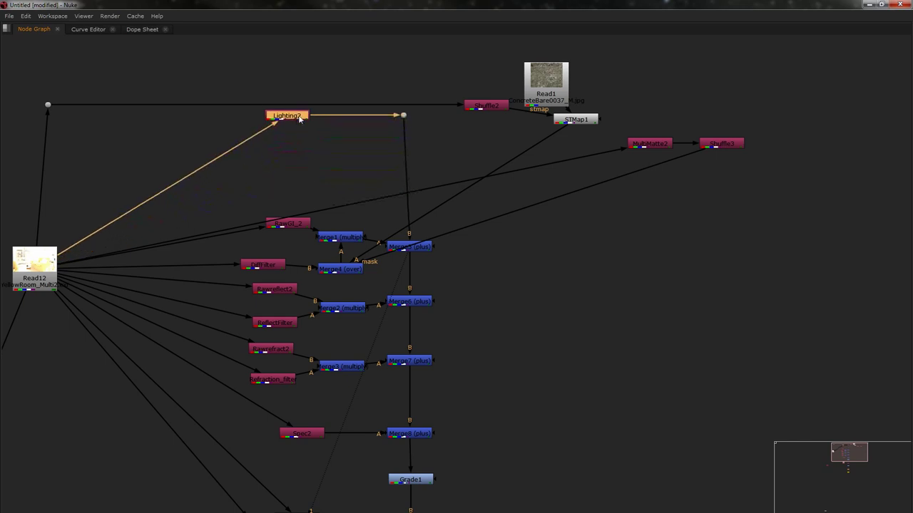
pyautogui.moveTo(286, 115); pyautogui.dragTo(294, 73)
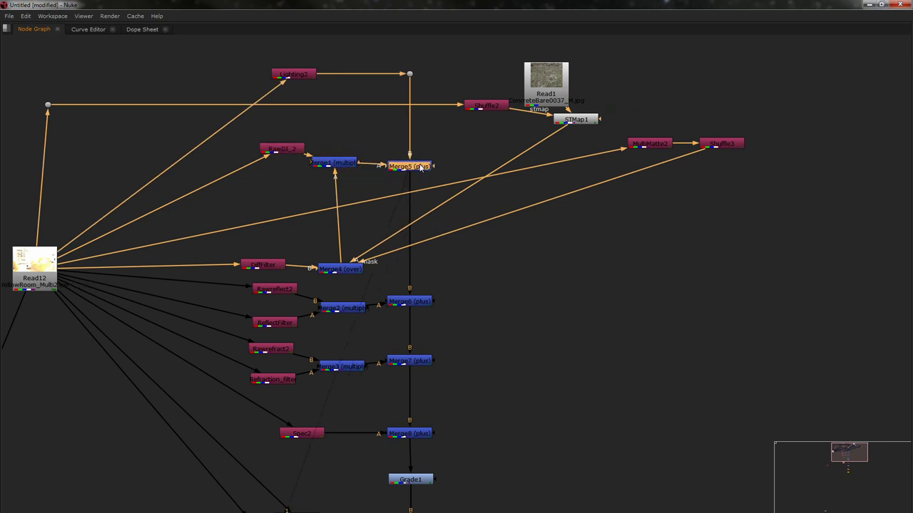
pyautogui.moveTo(649, 142); pyautogui.dragTo(241, 218)
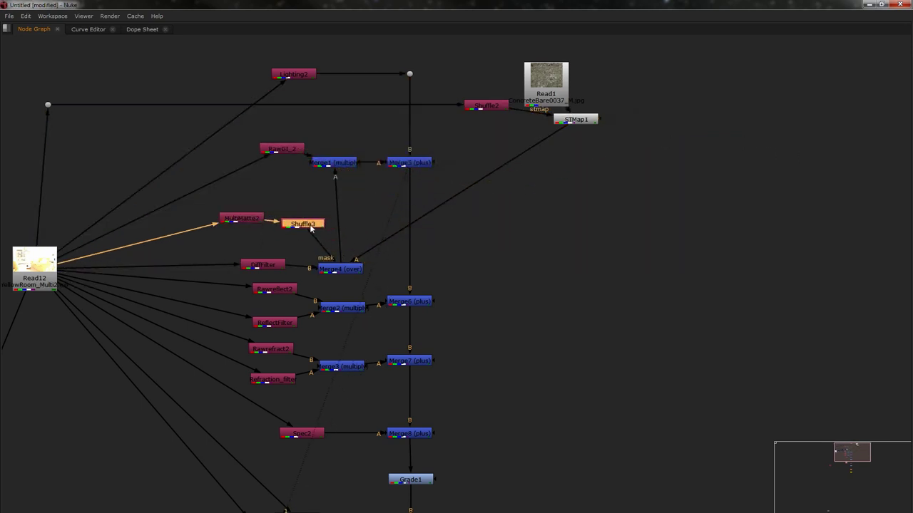
pyautogui.scroll(-3)
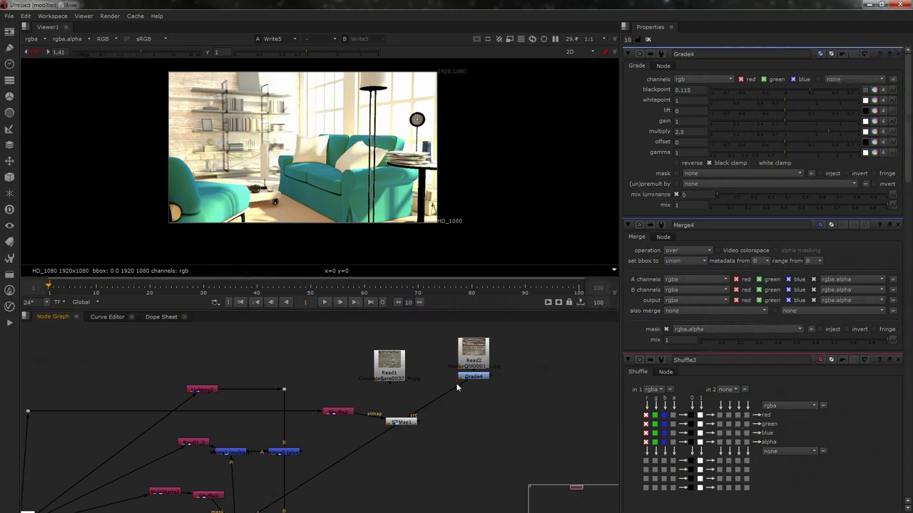
pyautogui.moveTo(457, 388)
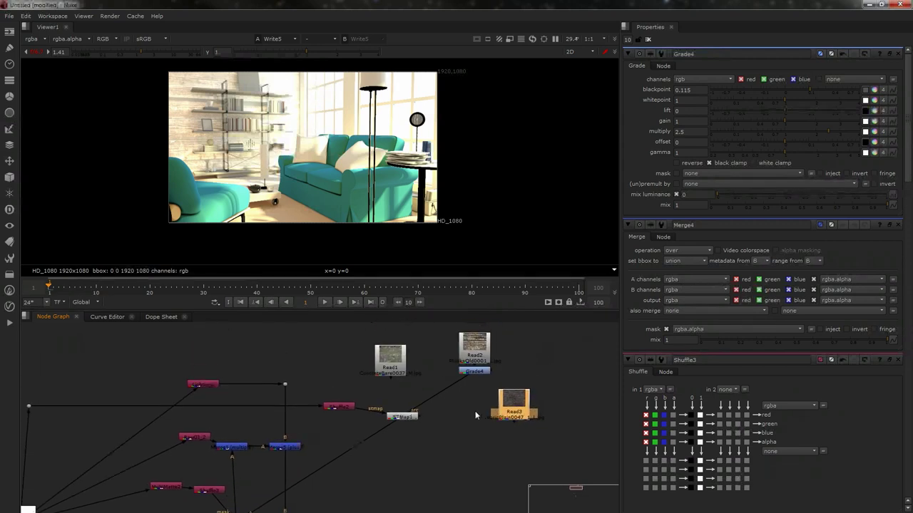
# - Place the Read3 texture node to the right of STMap1
pyautogui.click(514, 407)
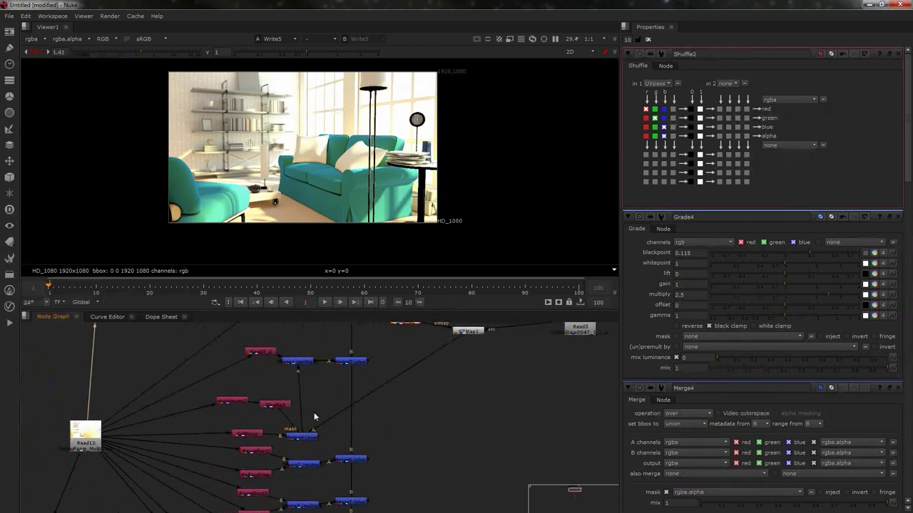
# - View Shuffle3 and MultiMatte2, then route the sofa channel to MultiMatte2's Shuffle output
pyautogui.click(274, 405)
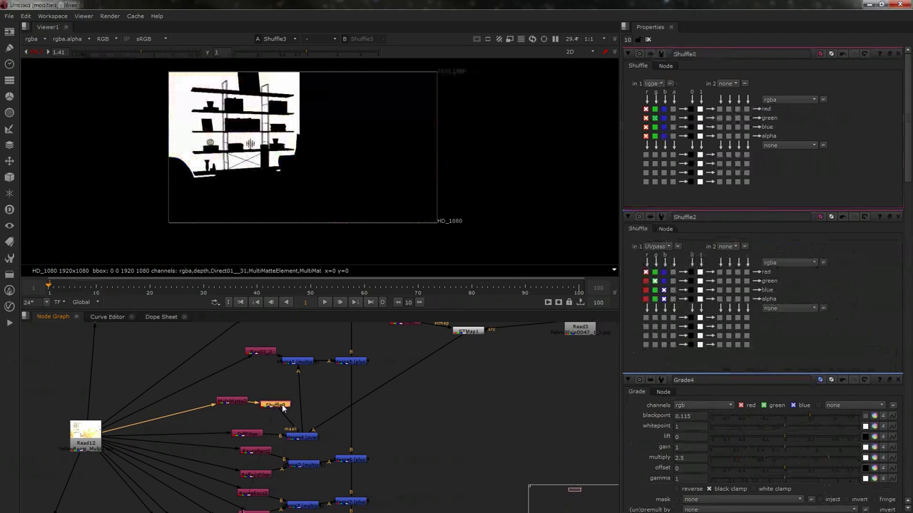
pyautogui.click(275, 404)
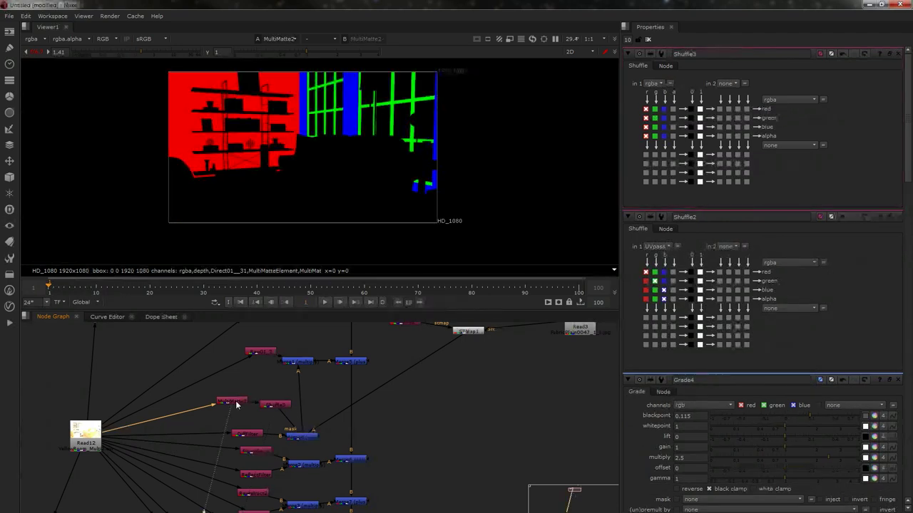
pyautogui.click(232, 401)
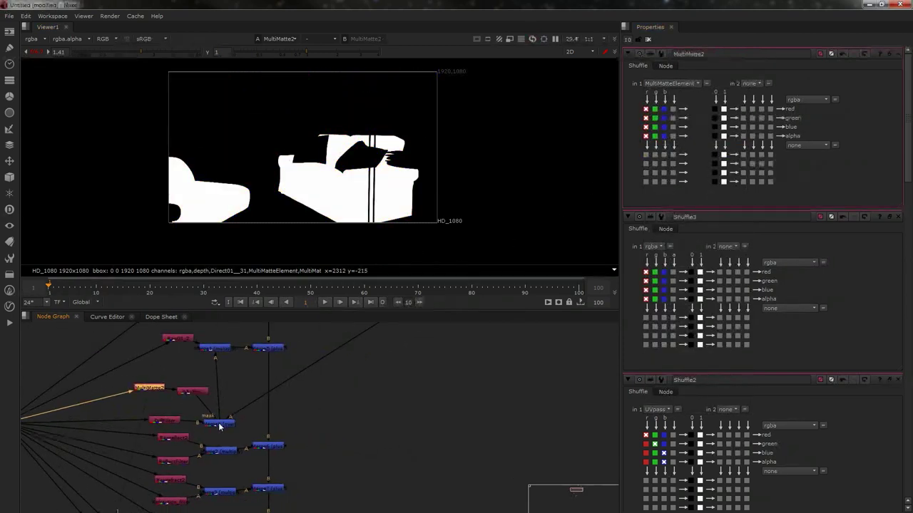
pyautogui.click(218, 424)
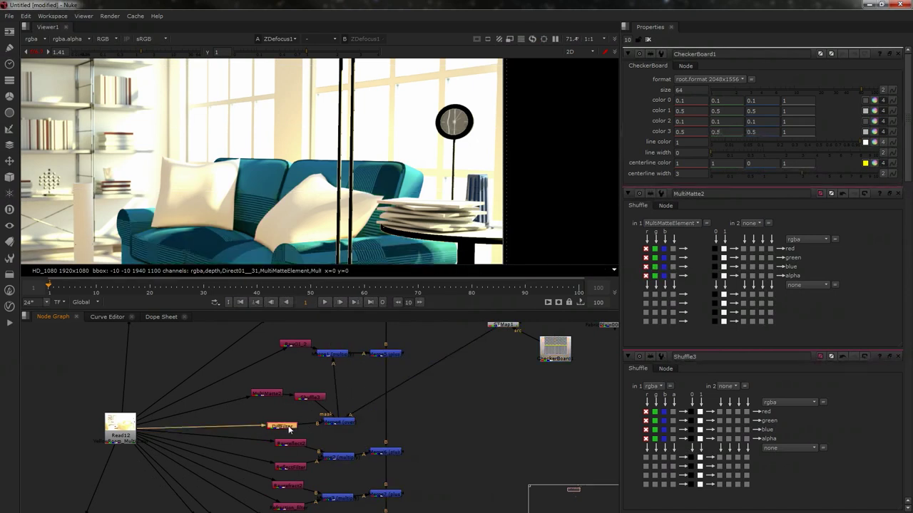
# - View Merge4 and toggle MultiMatte2's Shuffle input checkboxes to another matte channel
pyautogui.click(339, 421)
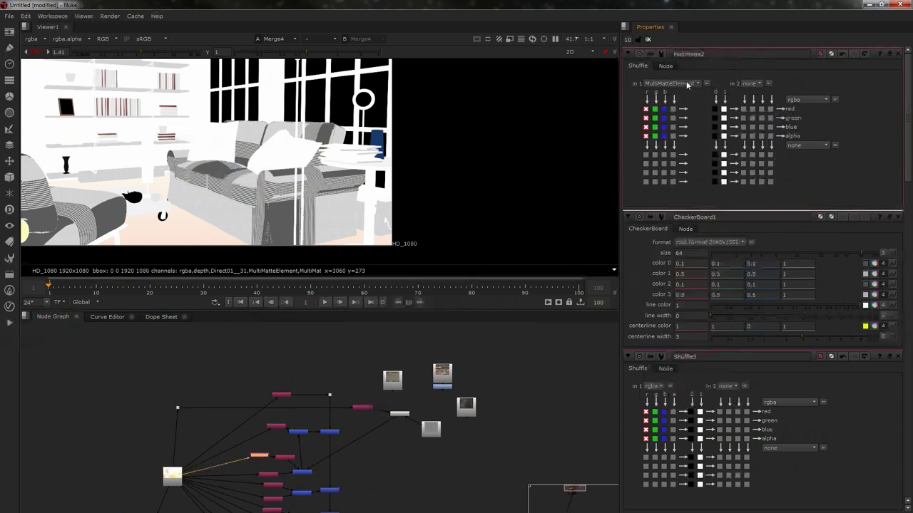
pyautogui.click(654, 136)
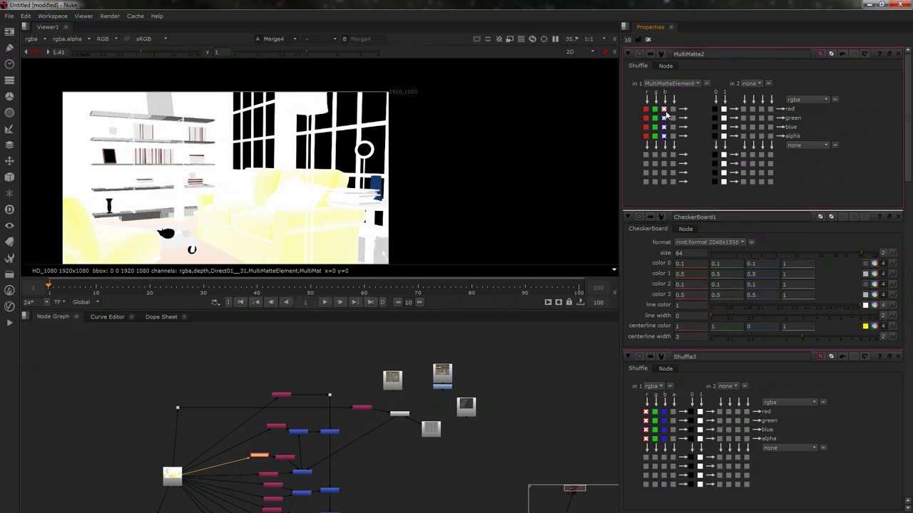
pyautogui.click(654, 118)
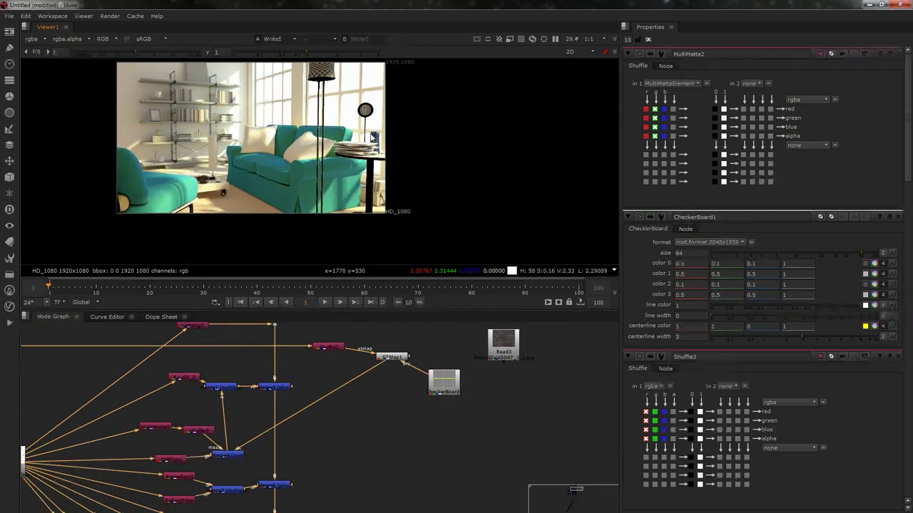
pyautogui.moveTo(342, 169)
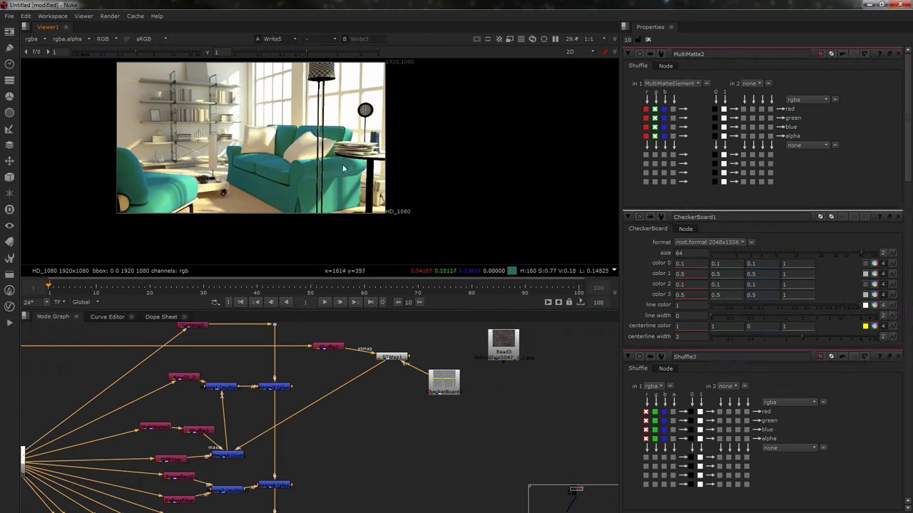
pyautogui.moveTo(402, 378)
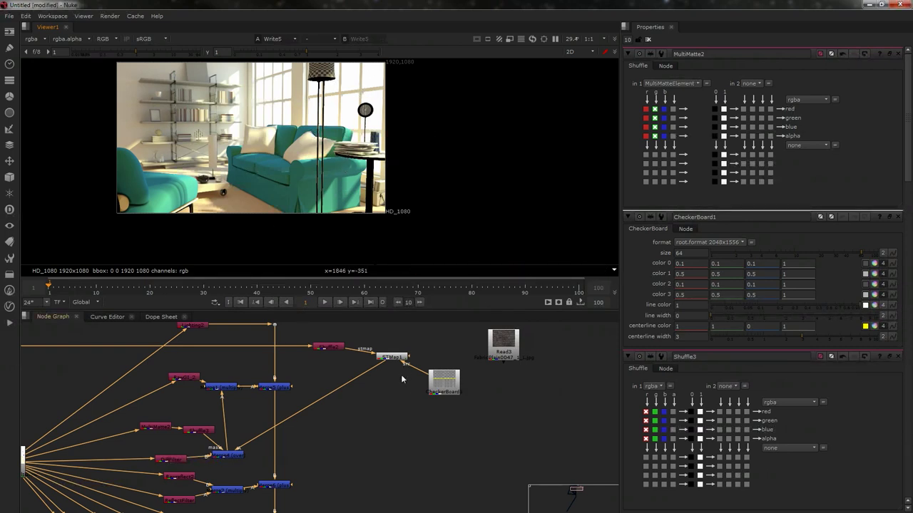
pyautogui.moveTo(316, 81)
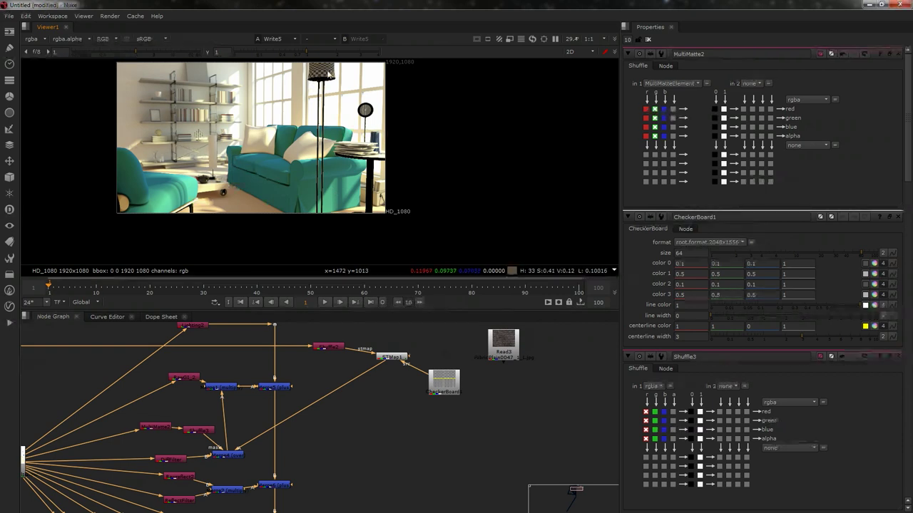
pyautogui.moveTo(287, 162)
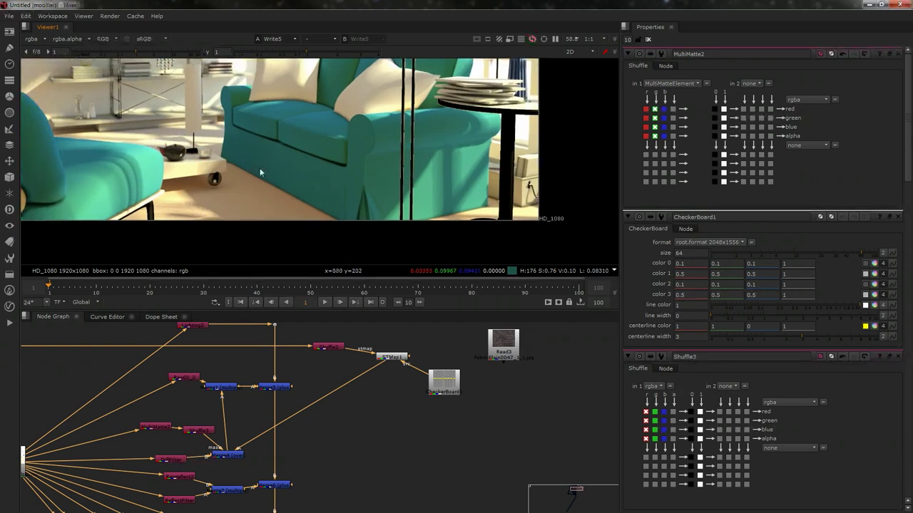
pyautogui.moveTo(264, 196)
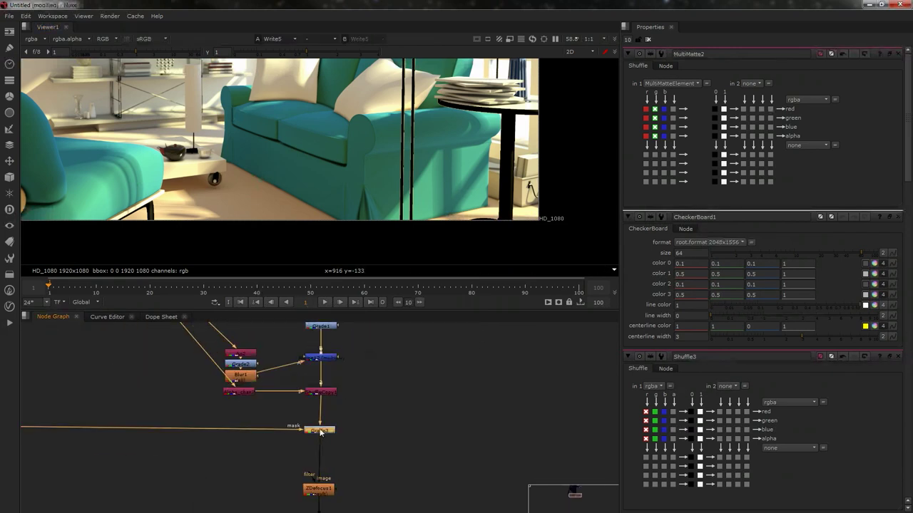
pyautogui.click(320, 430)
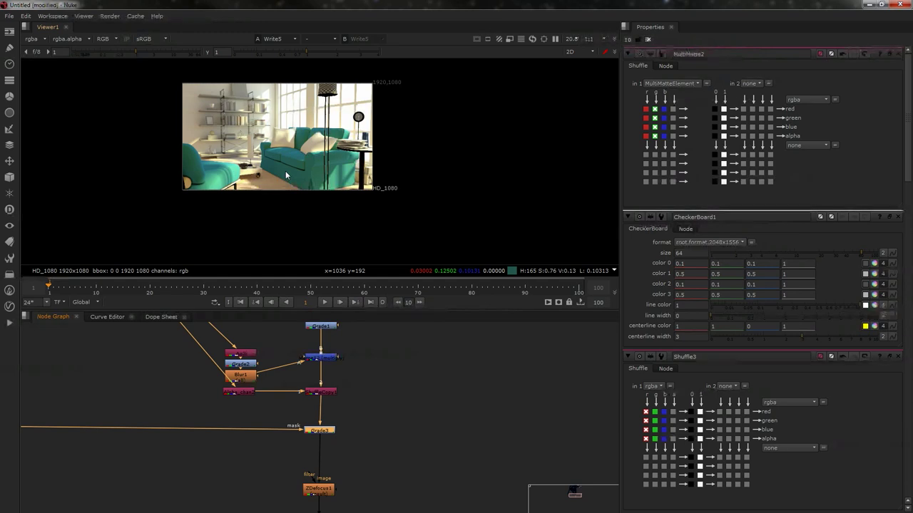
pyautogui.moveTo(453, 152)
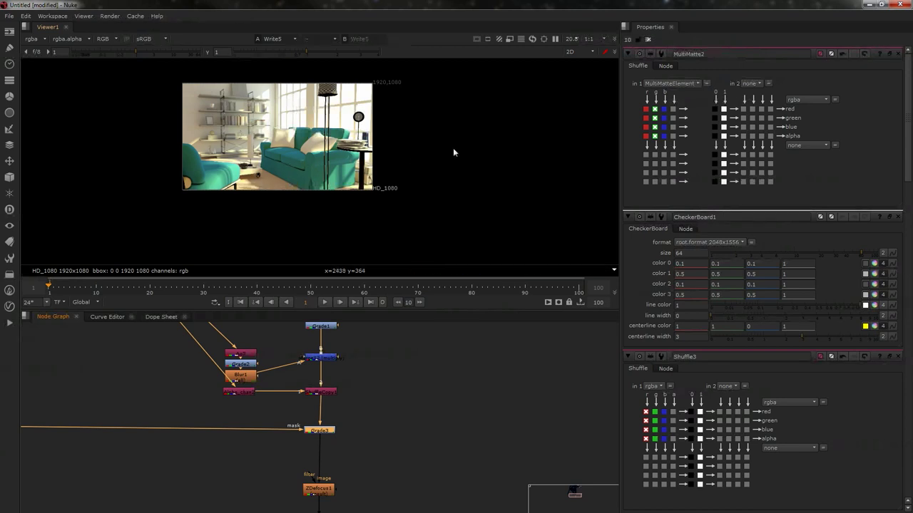